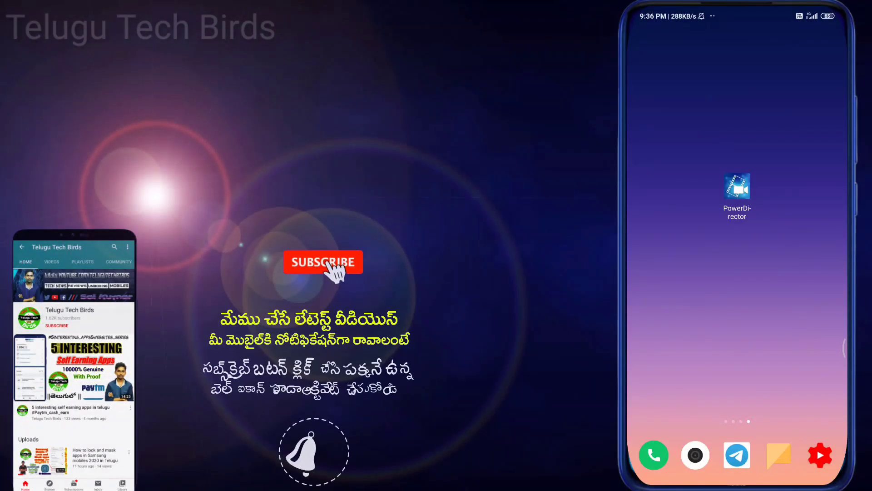
- Launch PowerDirector from the home screen to reach its list of existing projects
{"action": "left_click", "coordinate": [322, 262]}
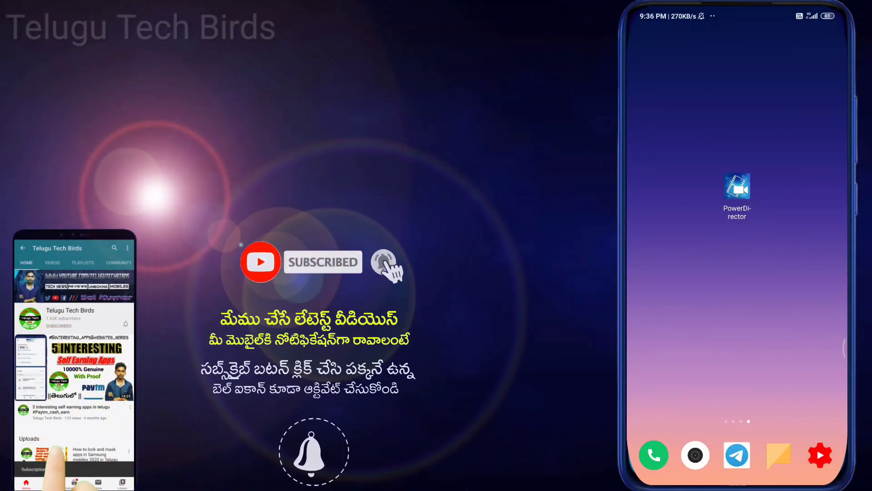
{"action": "left_click", "coordinate": [383, 262]}
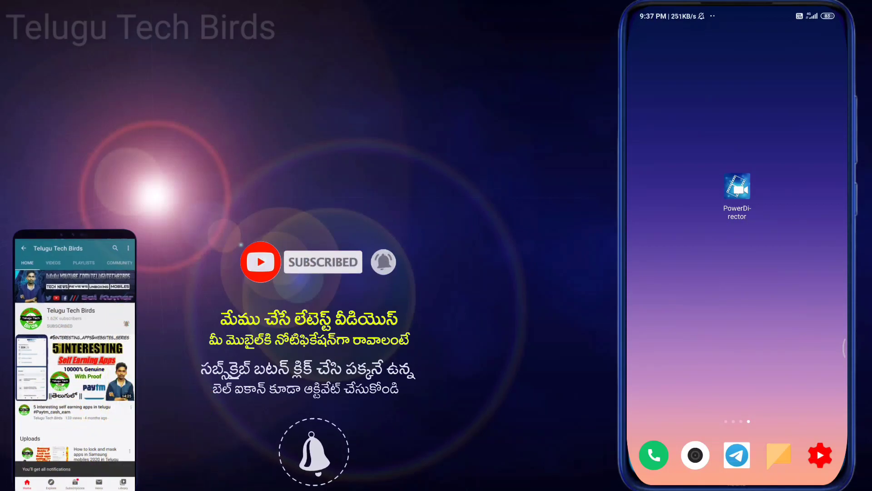
{"action": "left_click", "coordinate": [737, 188]}
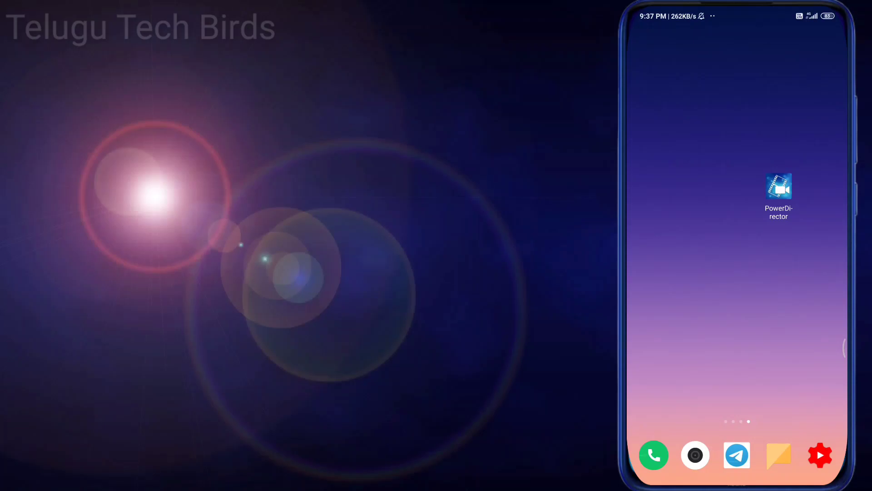
{"action": "left_click", "coordinate": [778, 186]}
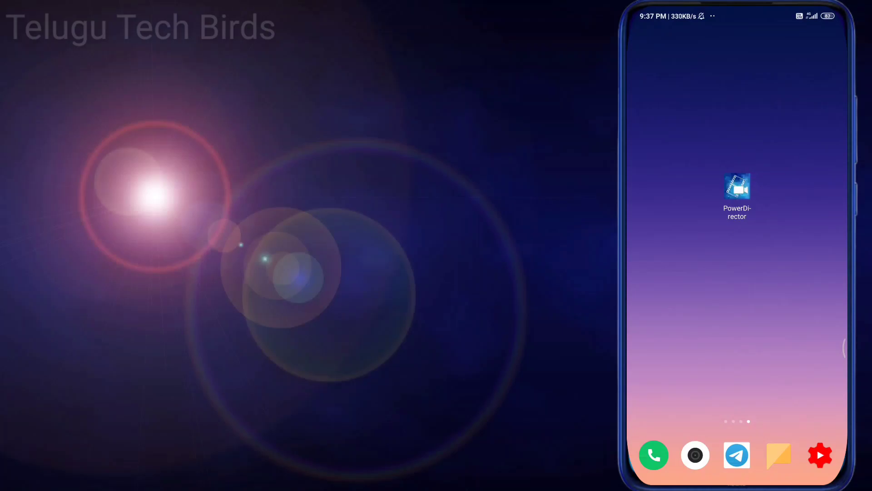
{"action": "left_click", "coordinate": [737, 189]}
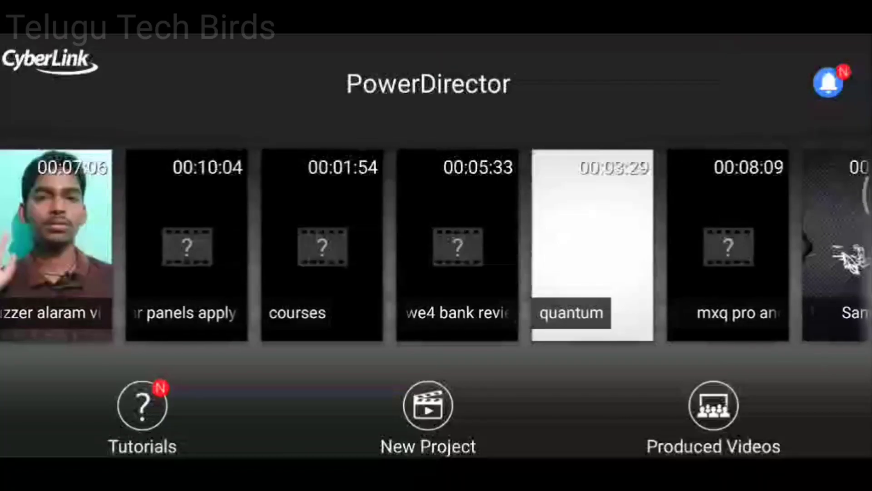
- Start a new project with the 9:16 portrait aspect ratio, landing in the media library
{"action": "left_click", "coordinate": [428, 404]}
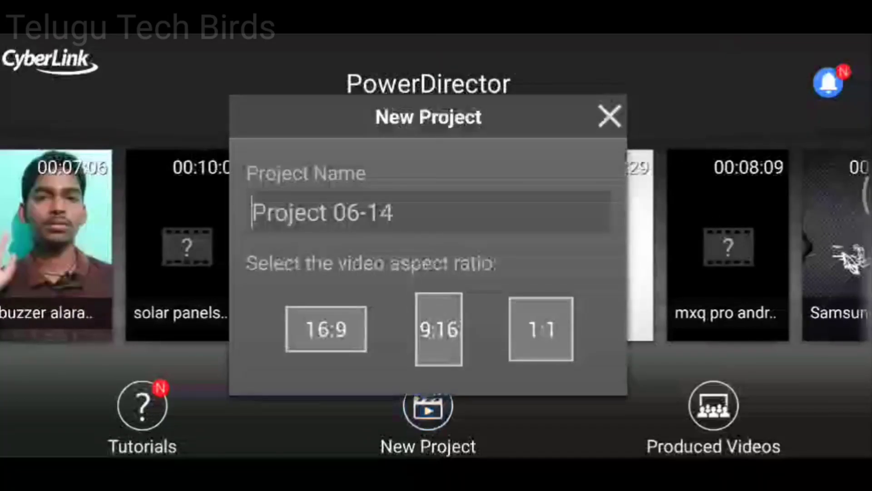
{"action": "left_click", "coordinate": [428, 212]}
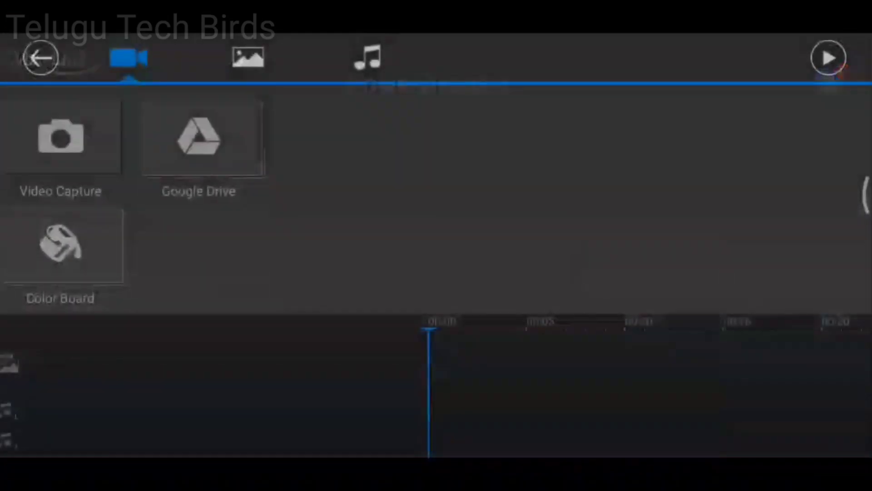
- Add the 4K clip VID_20200605_175717 from the Camera folder to the timeline
{"action": "left_click", "coordinate": [62, 137]}
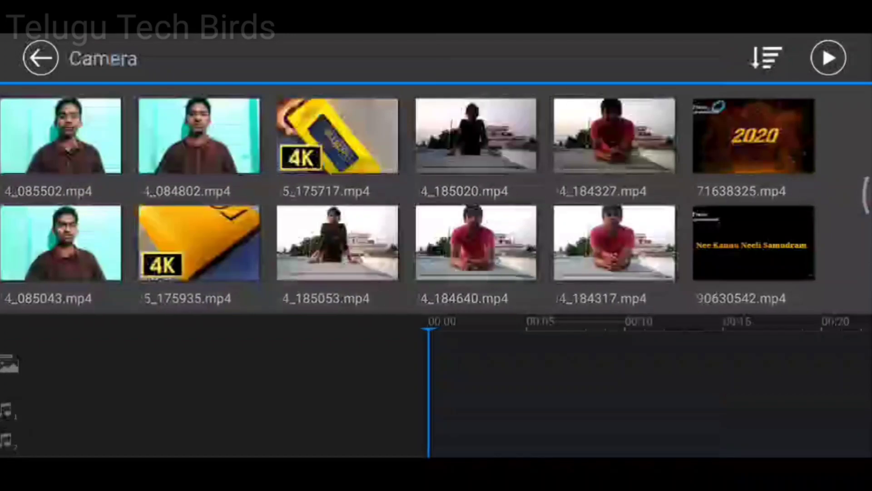
{"action": "left_click", "coordinate": [337, 136]}
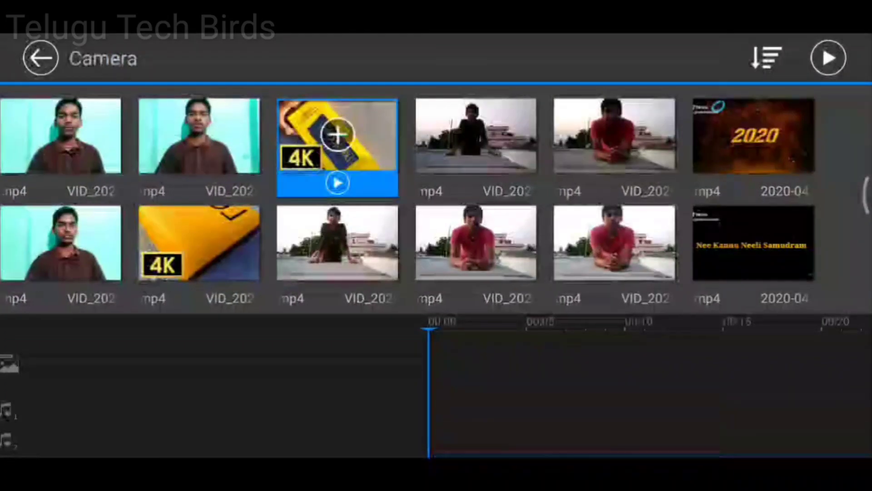
{"action": "left_click", "coordinate": [337, 136]}
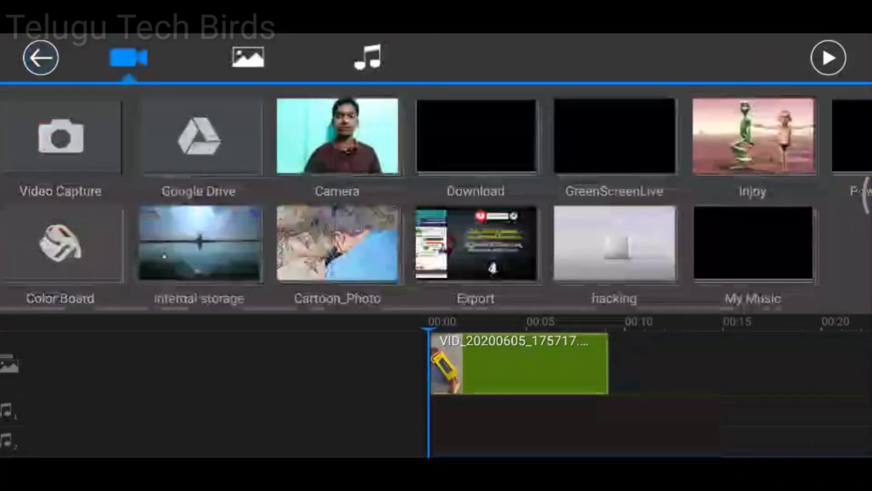
- Return to the editor, skip Audio Configuration, and go to Produce Video via the export menu
{"action": "left_click", "coordinate": [517, 361]}
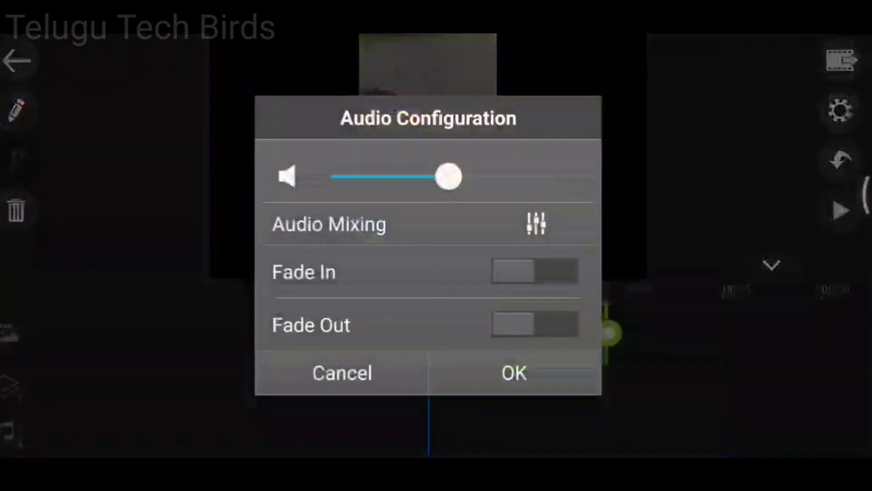
{"action": "left_click", "coordinate": [513, 372]}
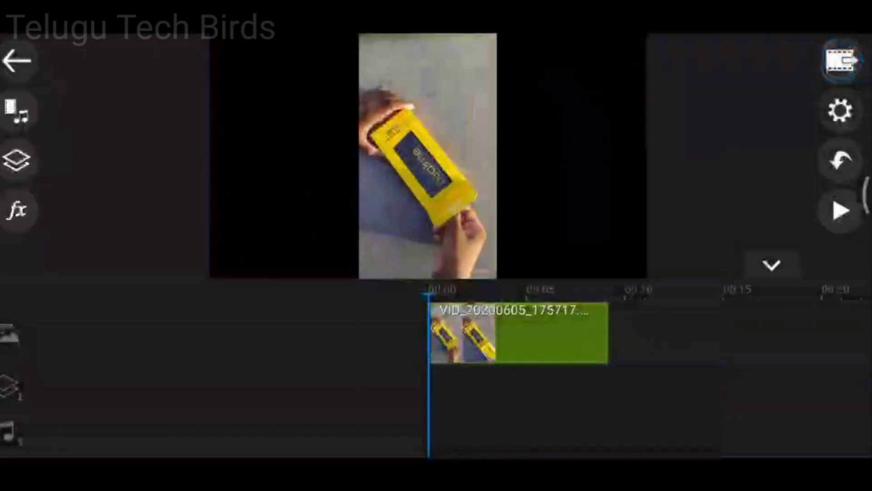
{"action": "left_click", "coordinate": [840, 60]}
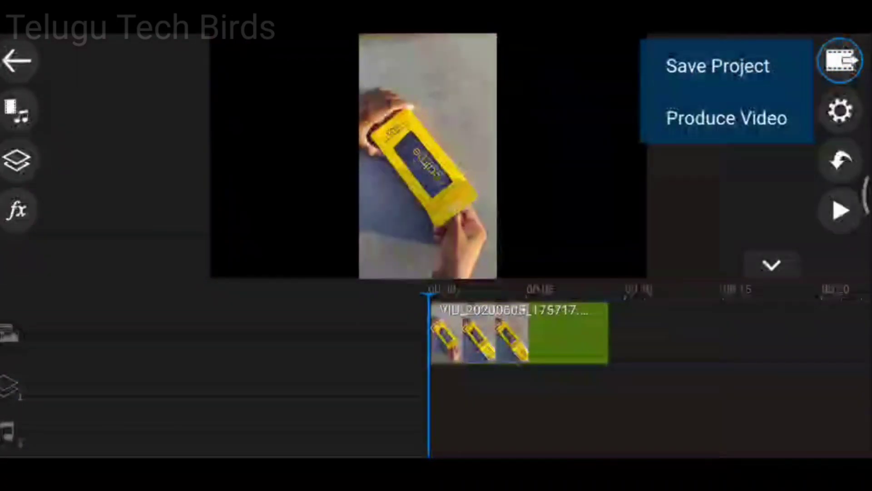
{"action": "left_click", "coordinate": [726, 118]}
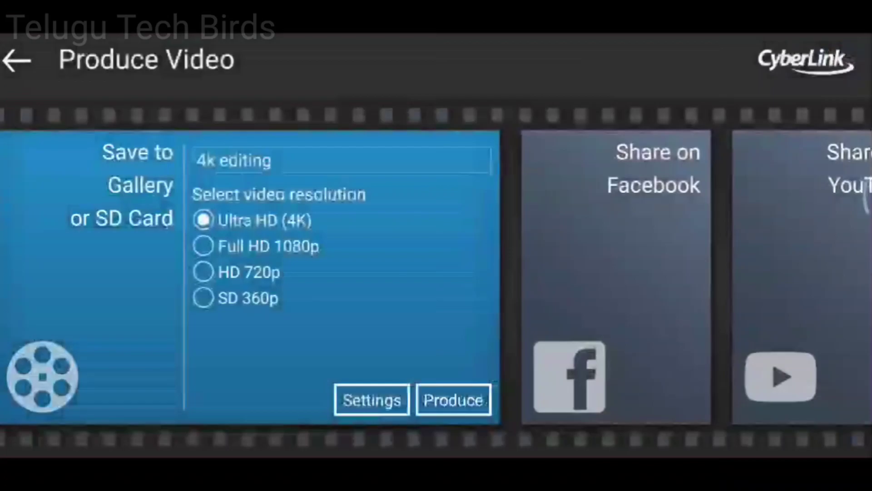
- Produce the project to the gallery in Ultra HD (4K) as 4k_editing_4K.mp4
{"action": "left_click", "coordinate": [371, 400]}
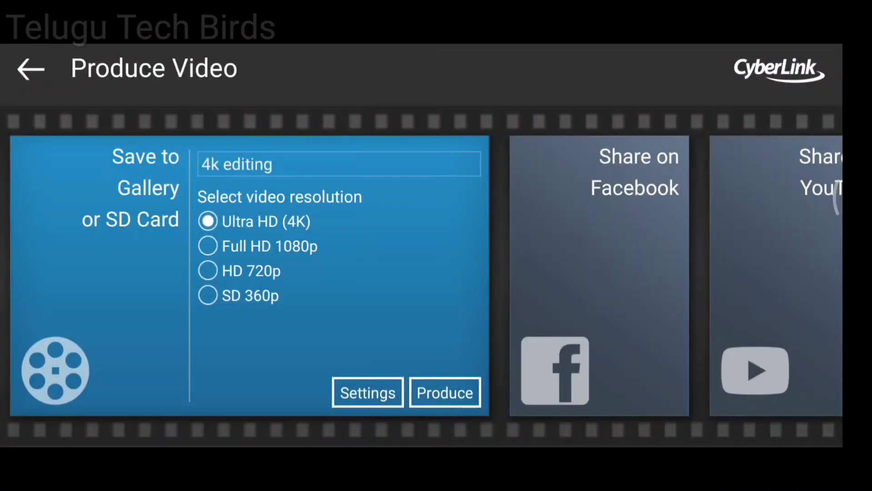
{"action": "left_click", "coordinate": [445, 392]}
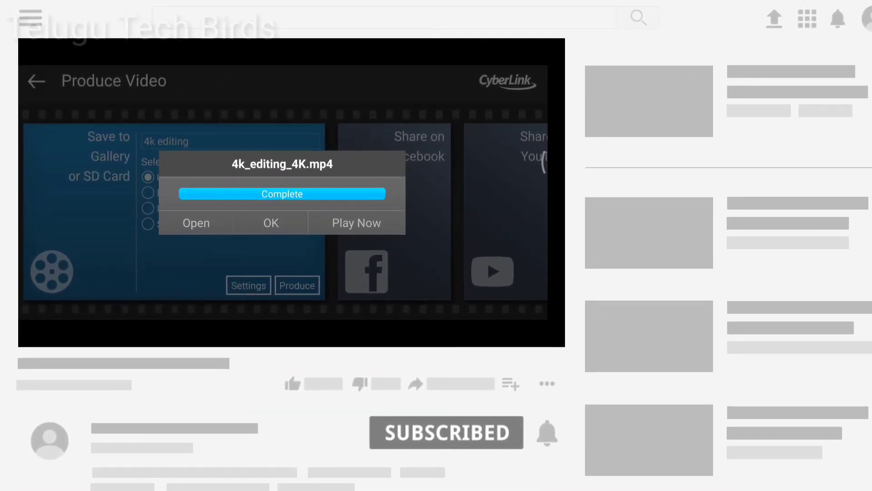
- Acknowledge the Complete notice, returning to the Produce Video output destinations
{"action": "left_click", "coordinate": [271, 222]}
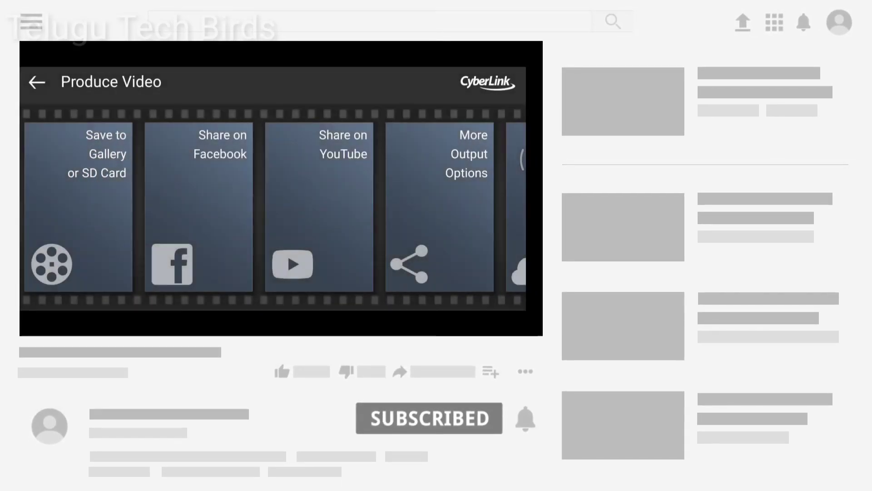
{"action": "left_click", "coordinate": [428, 418]}
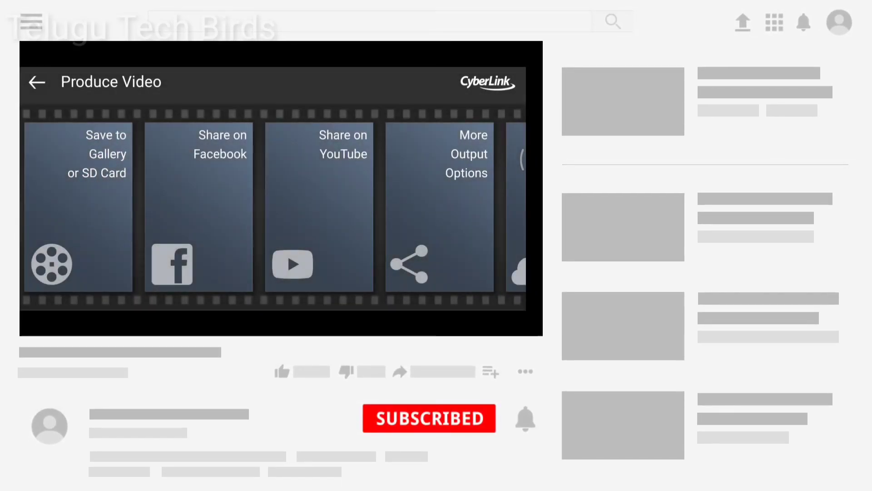
{"action": "left_click", "coordinate": [428, 418]}
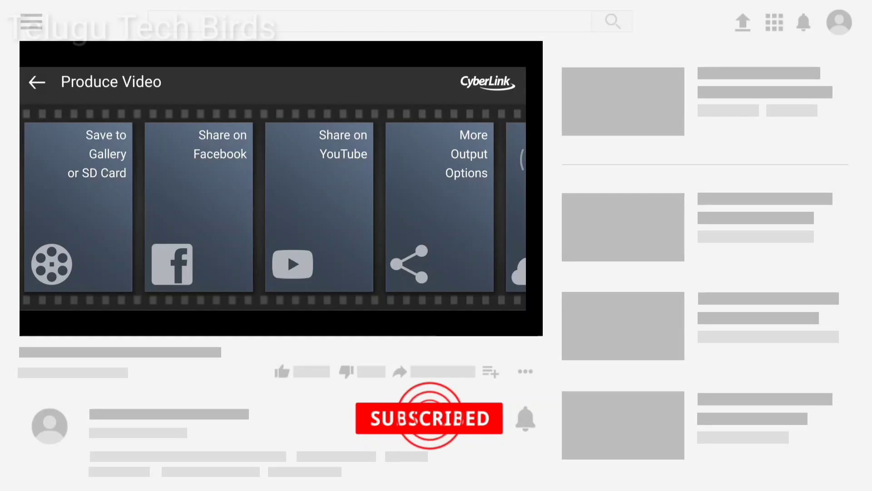